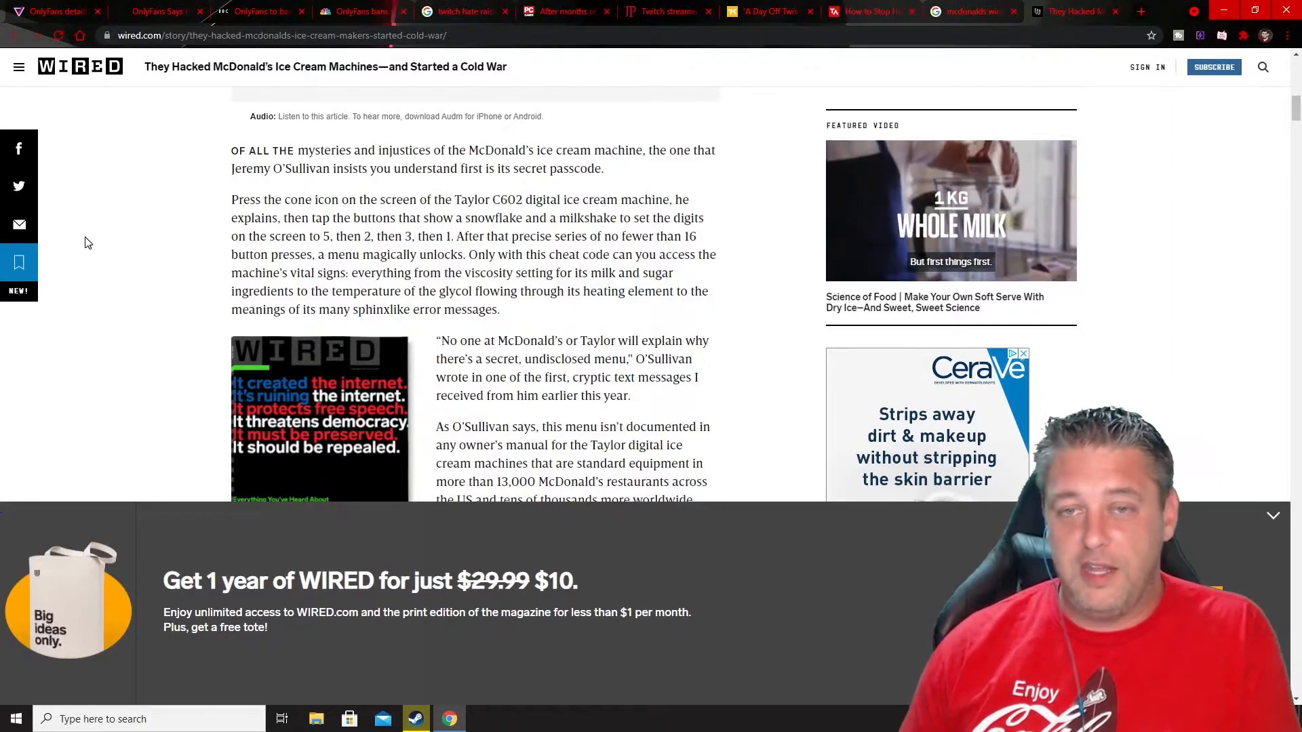
pyautogui.scroll(-3)
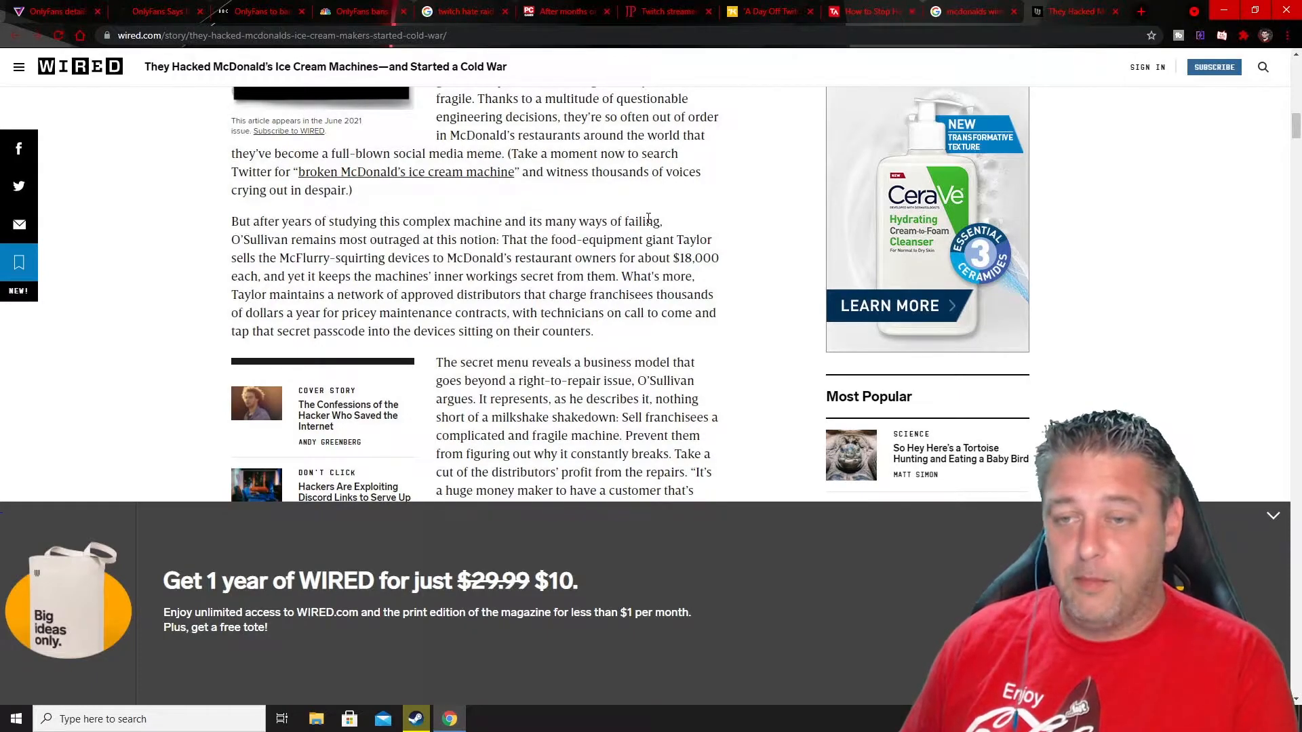
pyautogui.scroll(-3)
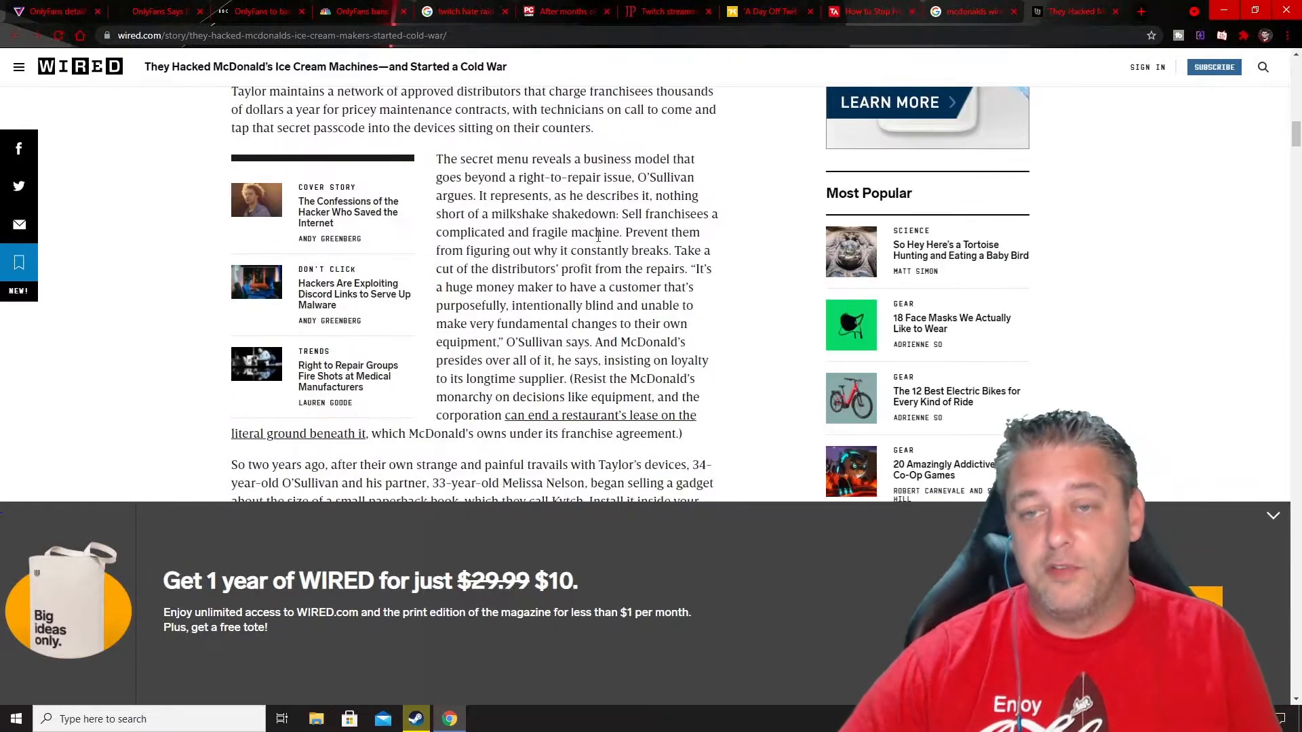